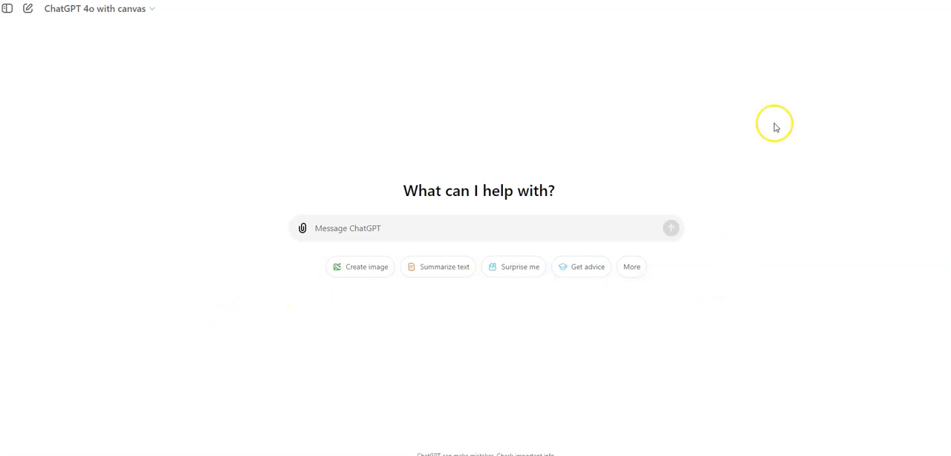
# With the canvas-enabled model, ask 'explain to me how to use a function with flask and python' and read the reply.
pyautogui.click(95, 8)
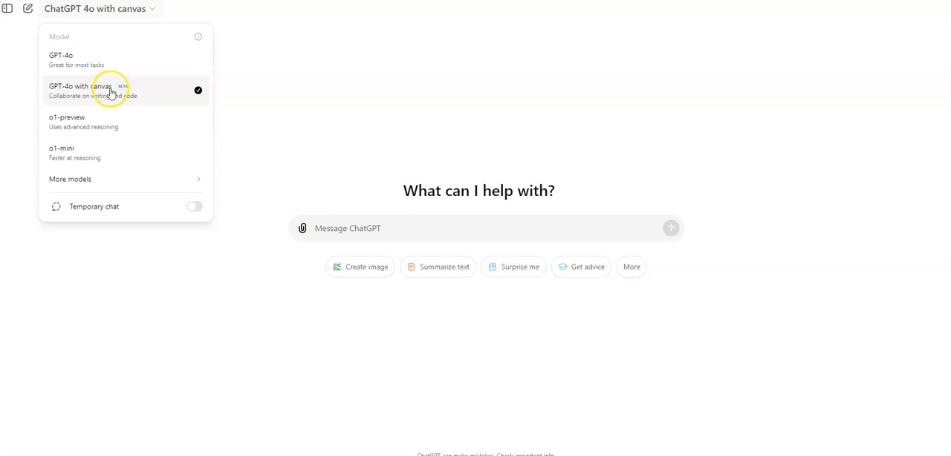
pyautogui.click(89, 90)
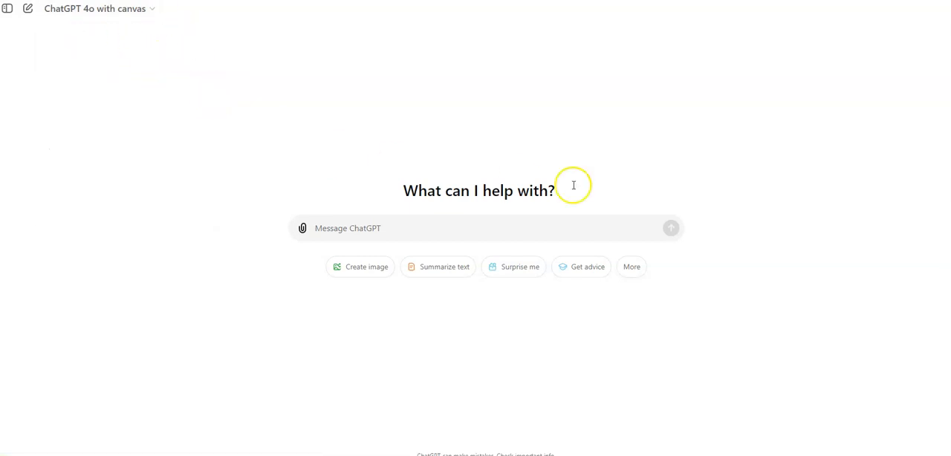
pyautogui.moveTo(111, 53)
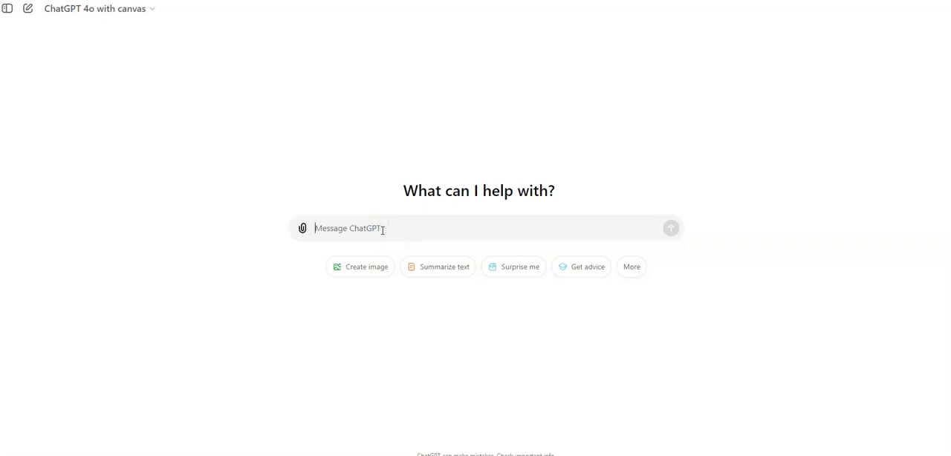
pyautogui.write('explain to me')
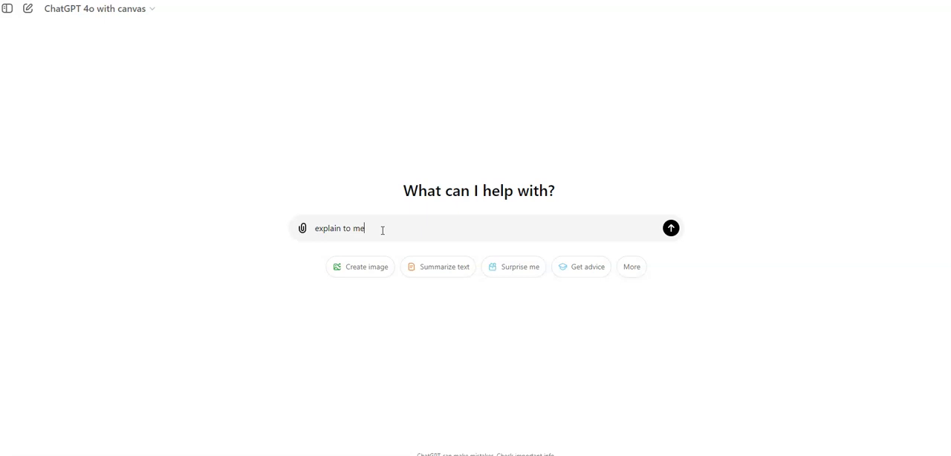
pyautogui.write('how to use a function with')
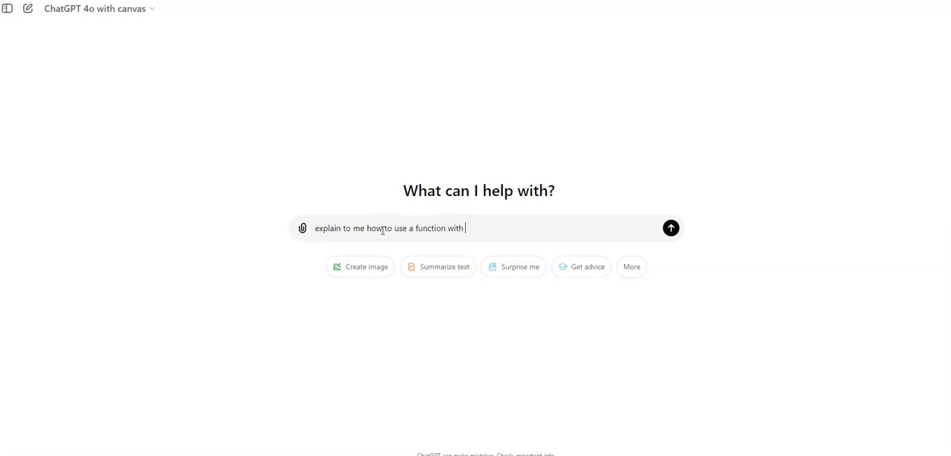
pyautogui.write('flask and pyth')
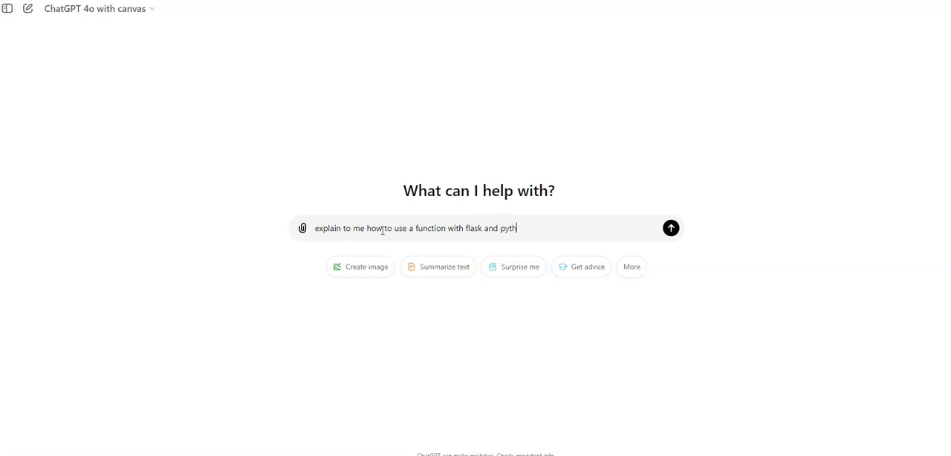
pyautogui.click(670, 228)
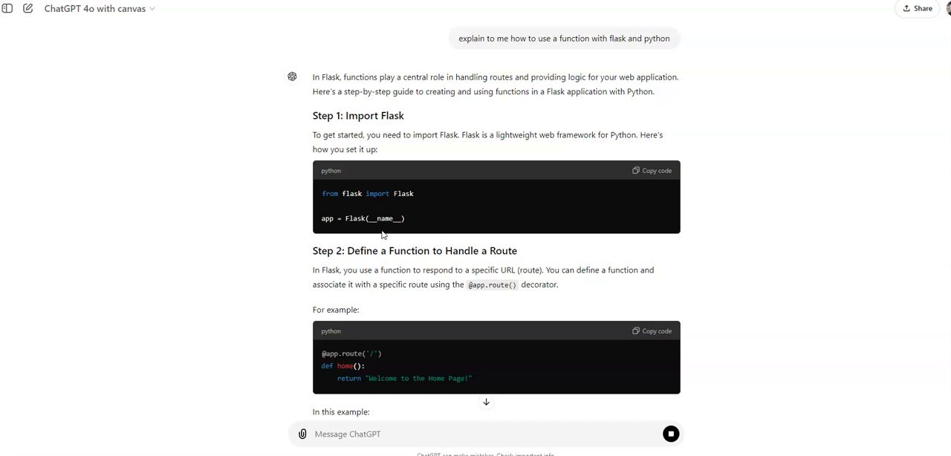
pyautogui.scroll(-3)
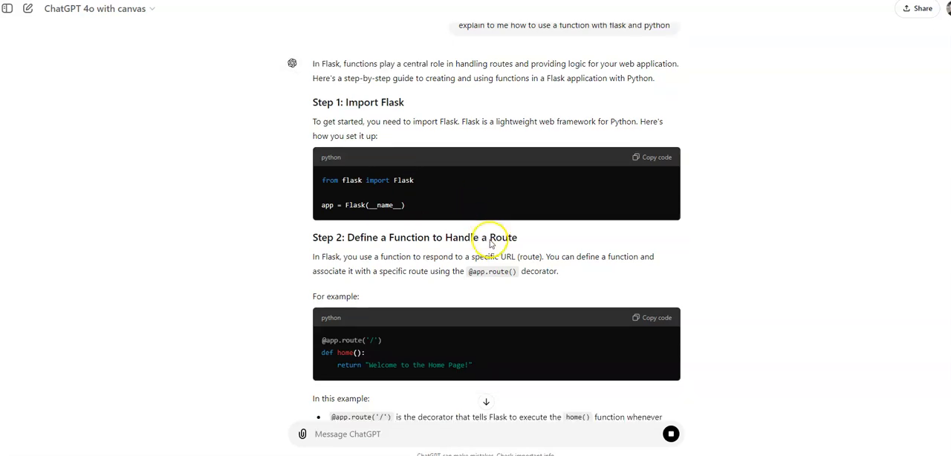
pyautogui.scroll(-3)
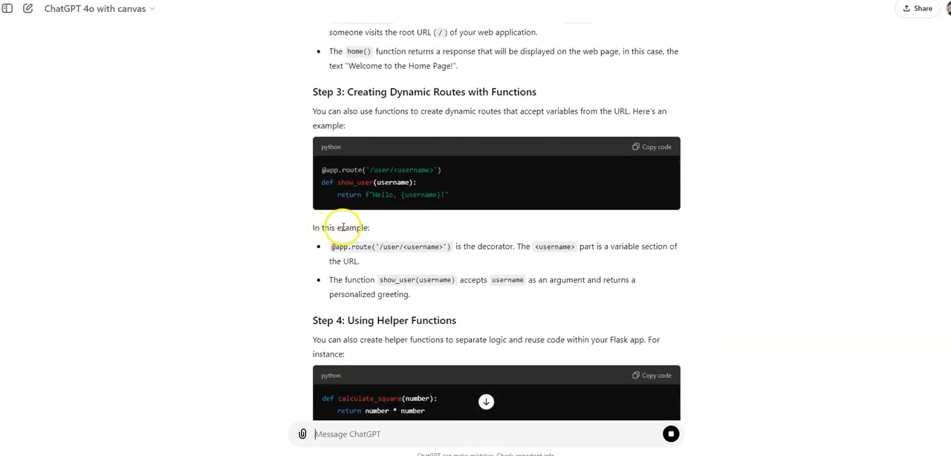
pyautogui.scroll(-3)
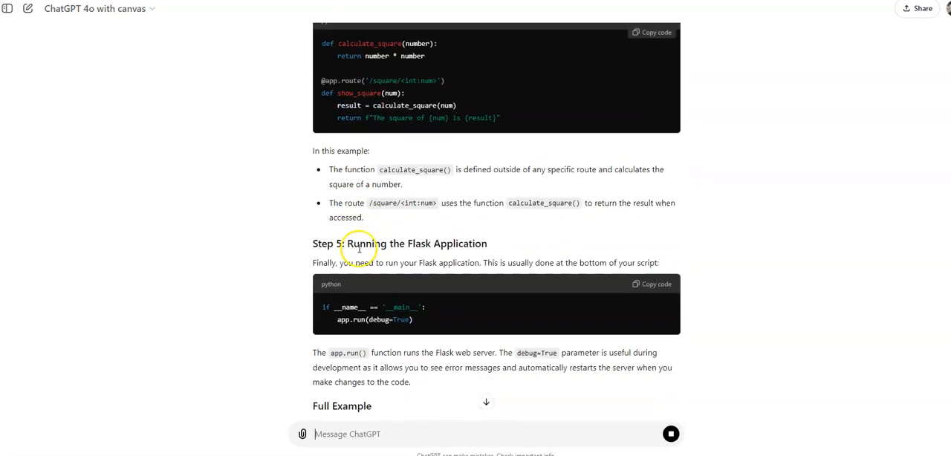
pyautogui.scroll(-3)
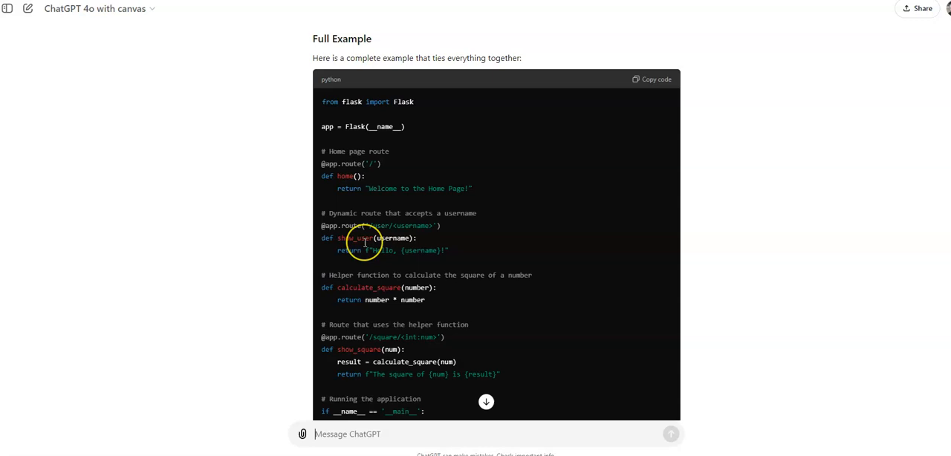
pyautogui.scroll(-3)
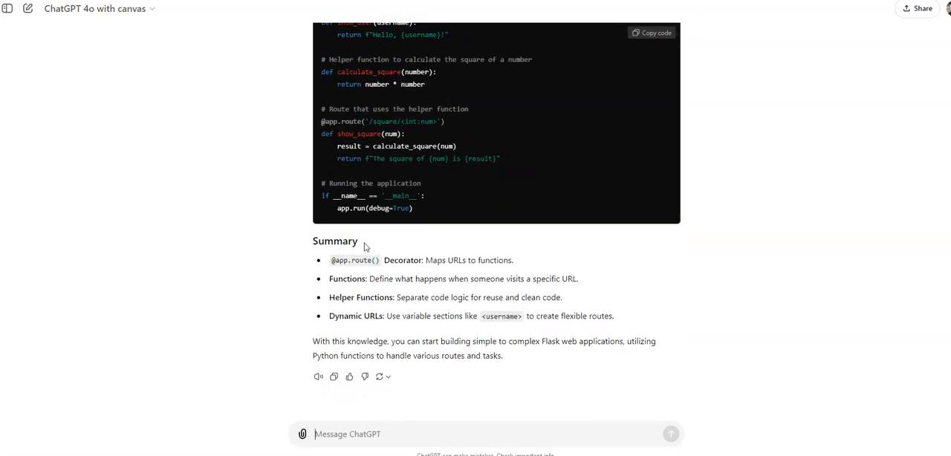
# Request a function that calculates a letter grade from a number grade, and review the code.
pyautogui.write('crat')
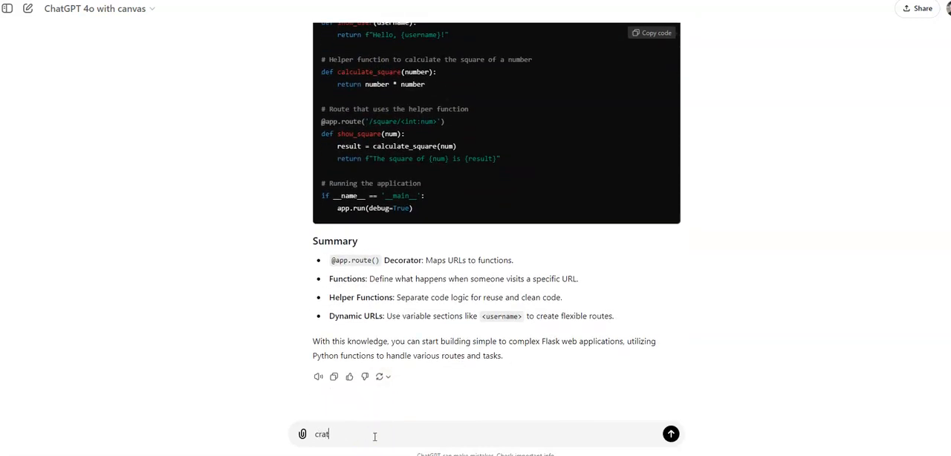
pyautogui.write('create a function to')
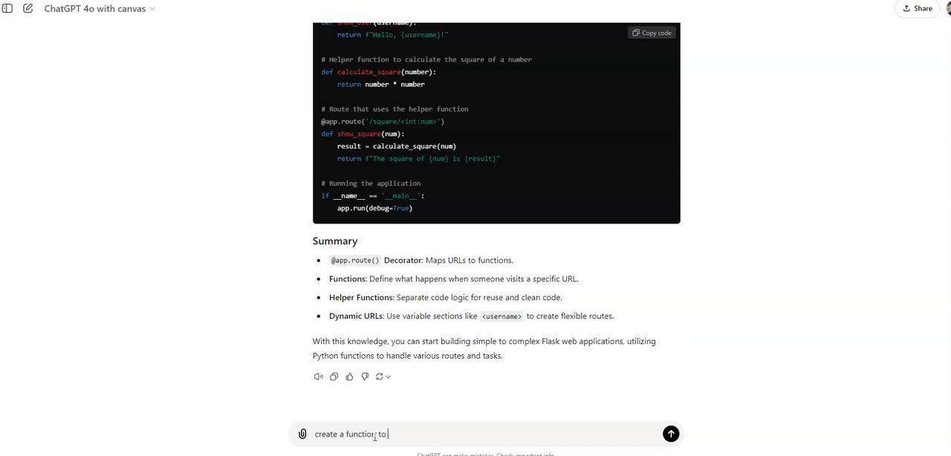
pyautogui.write('calculate')
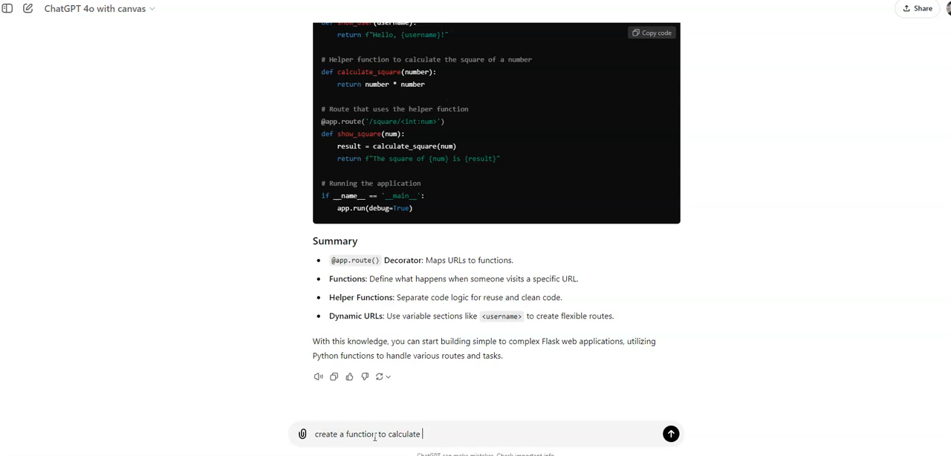
pyautogui.write('a letter b')
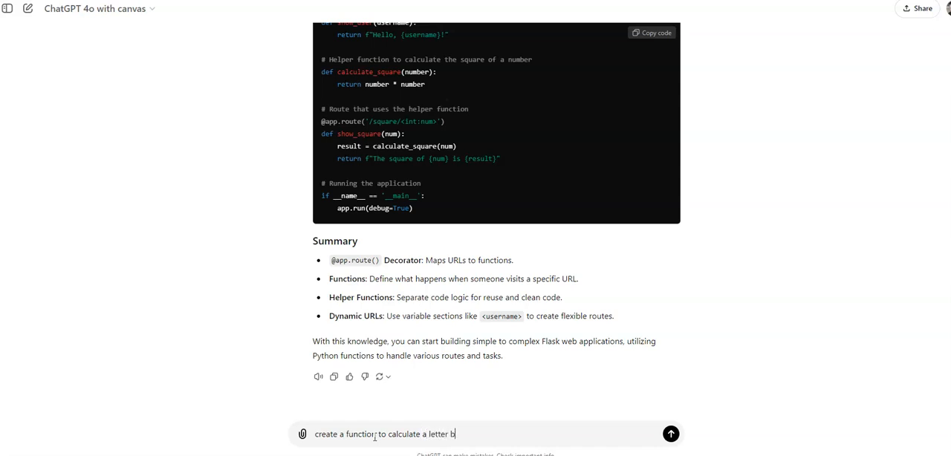
pyautogui.write('rade')
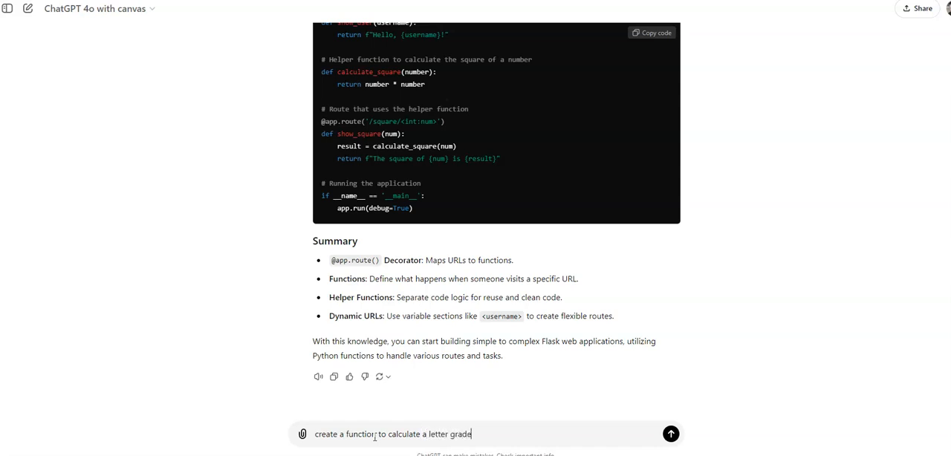
pyautogui.write('based on a')
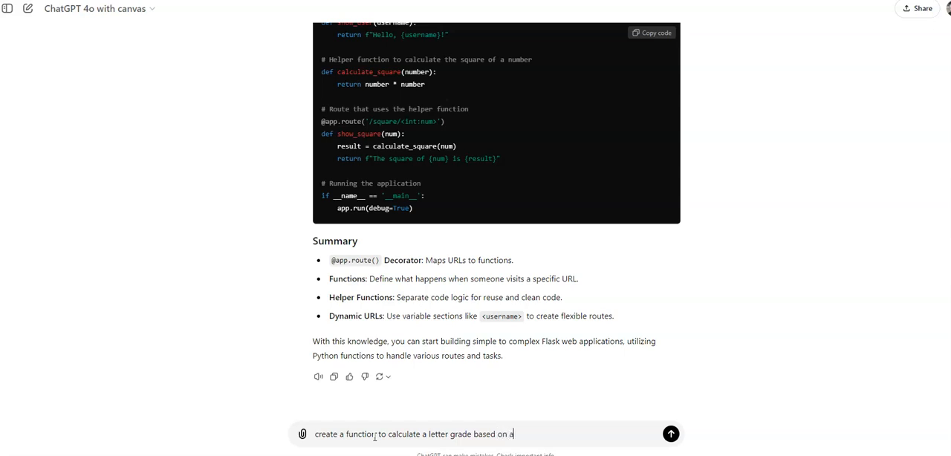
pyautogui.write('number grad')
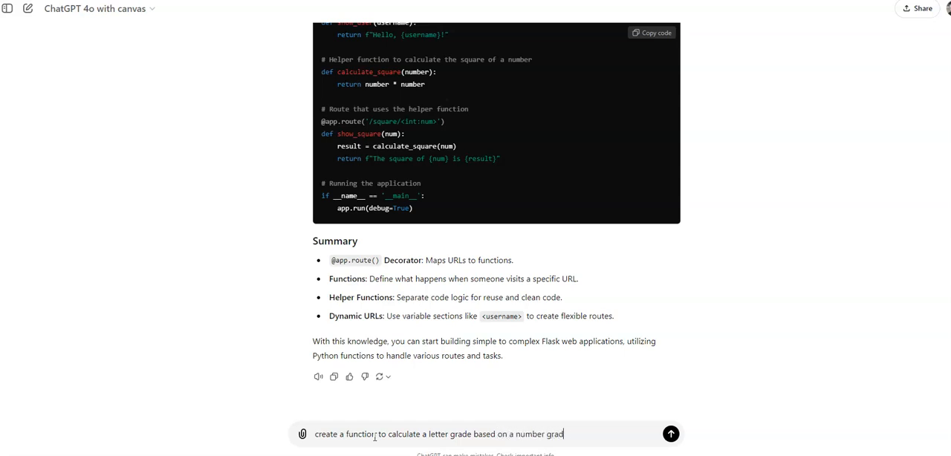
pyautogui.click(669, 434)
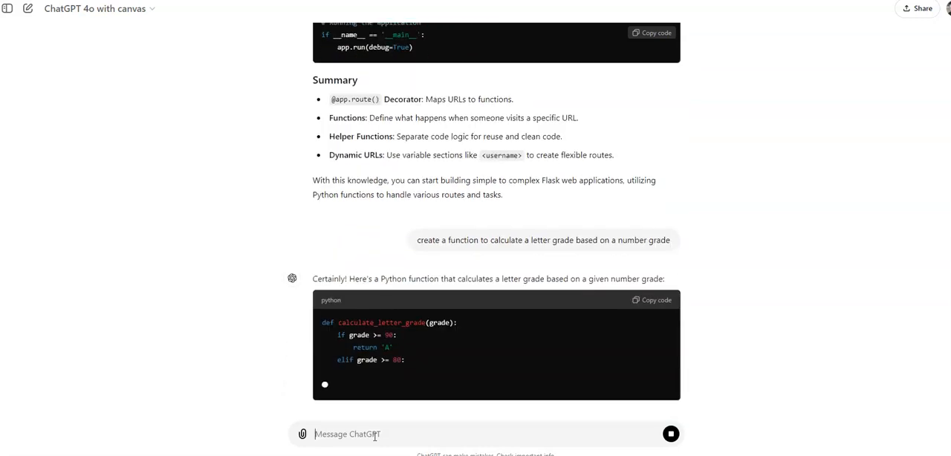
pyautogui.scroll(-3)
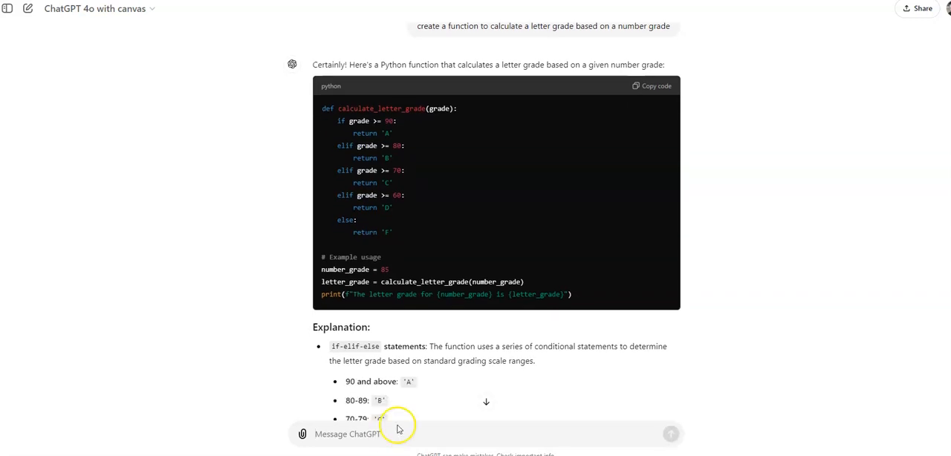
pyautogui.scroll(-3)
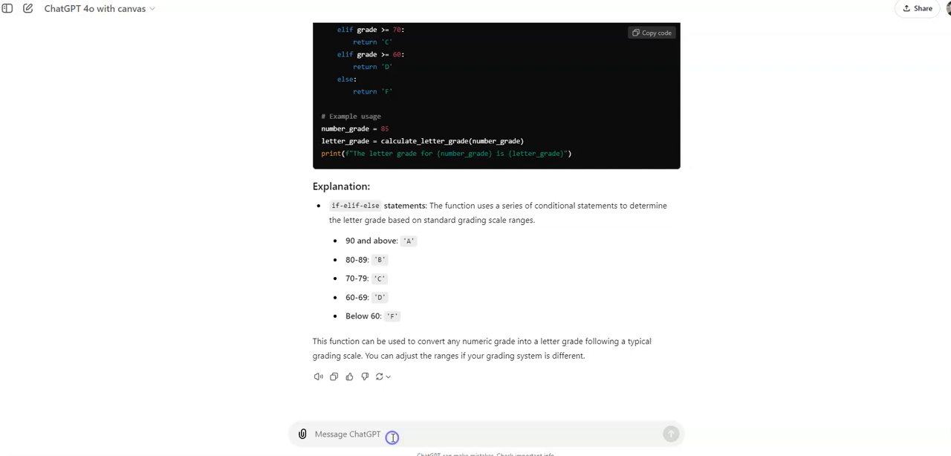
# Ask ChatGPT to put the letter-grade function into a functions.py file.
pyautogui.write('build')
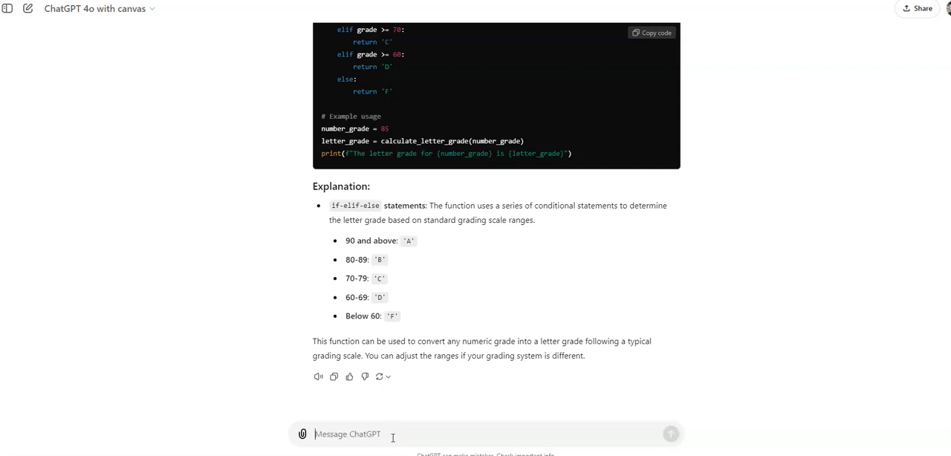
pyautogui.write('put this into a')
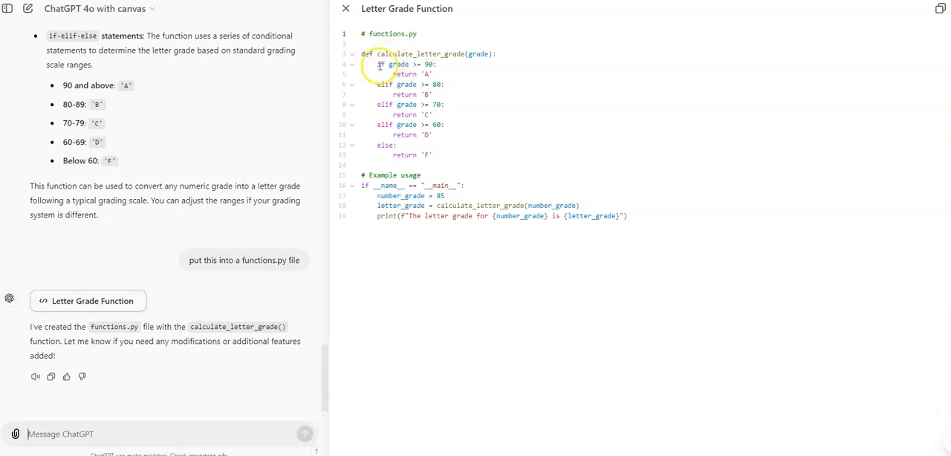
pyautogui.moveTo(430, 228)
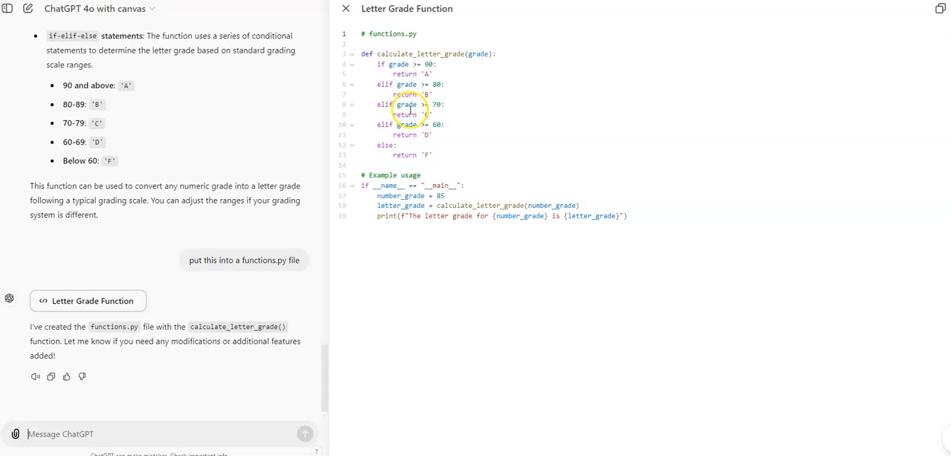
pyautogui.moveTo(158, 434)
pyautogui.write('adjust the scale to')
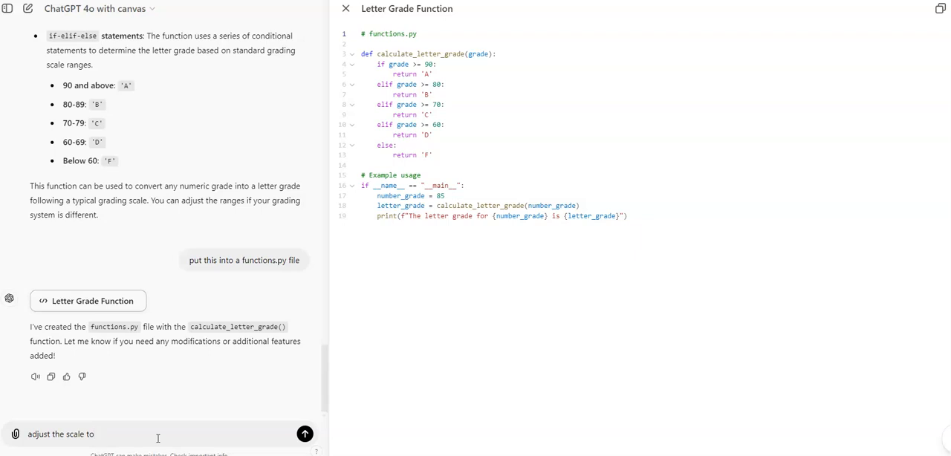
# Ask to adjust the grade scale so it says 'You Suck' instead of an F.
pyautogui.write('in')
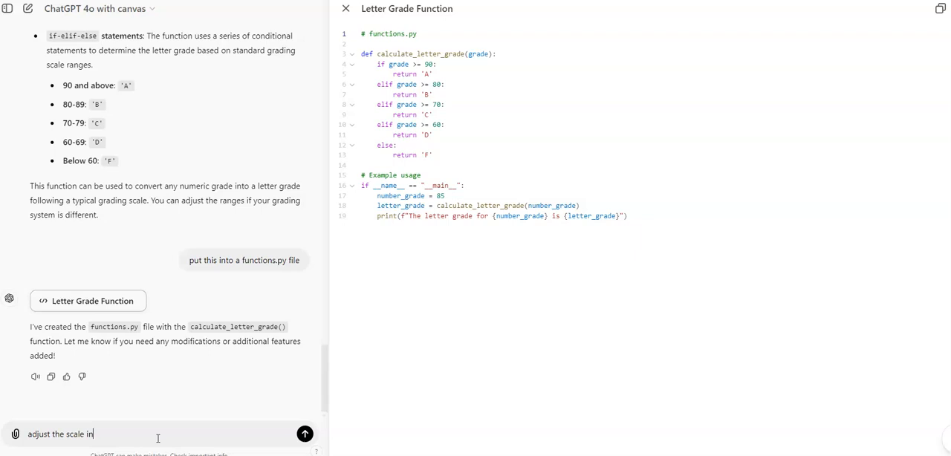
pyautogui.write('instead of an F')
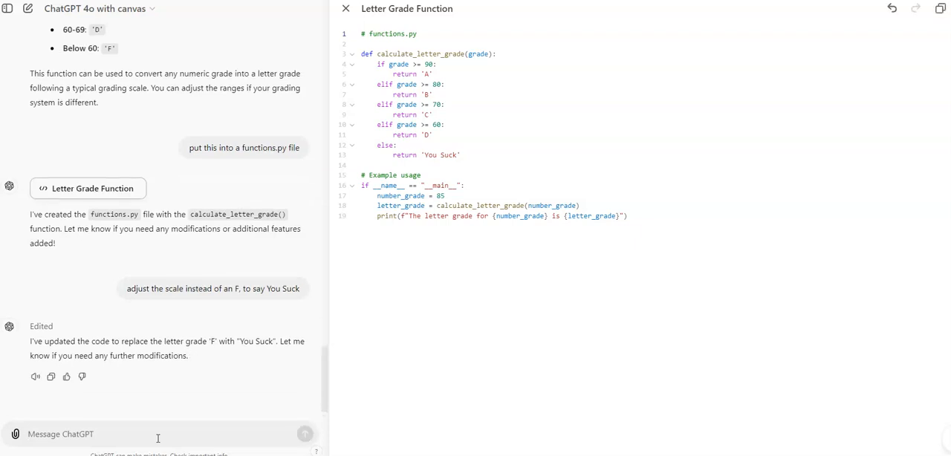
pyautogui.moveTo(939, 36)
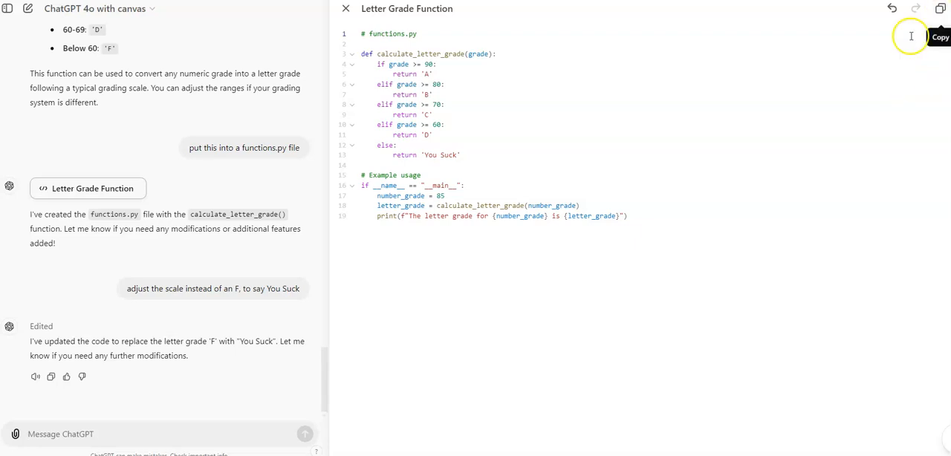
pyautogui.moveTo(129, 434)
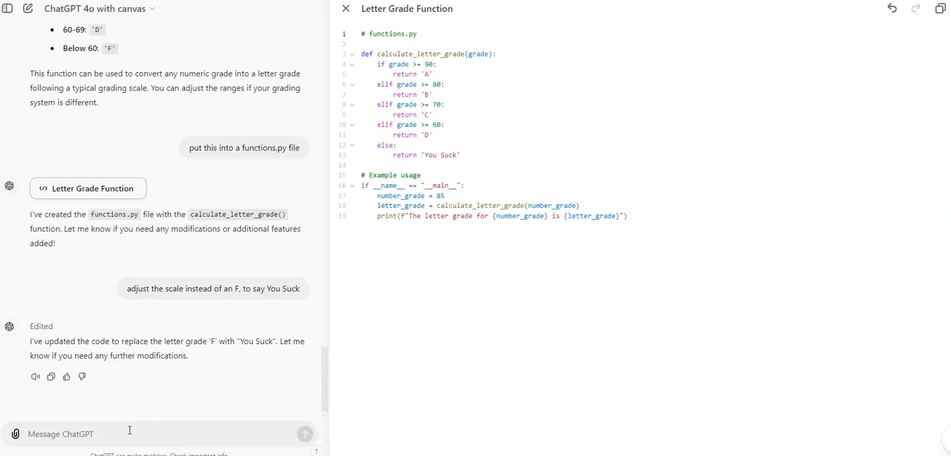
# Request a new loan amortization function on the functions.py page.
pyautogui.write('create')
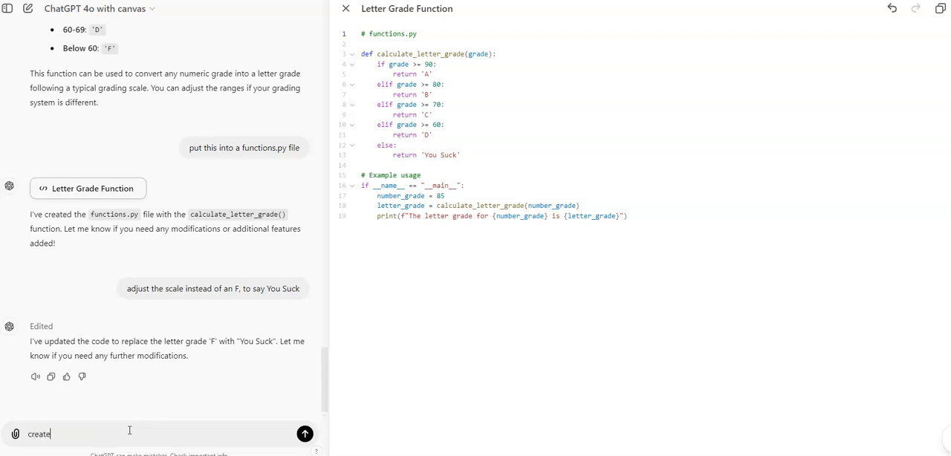
pyautogui.write('a new function on this page')
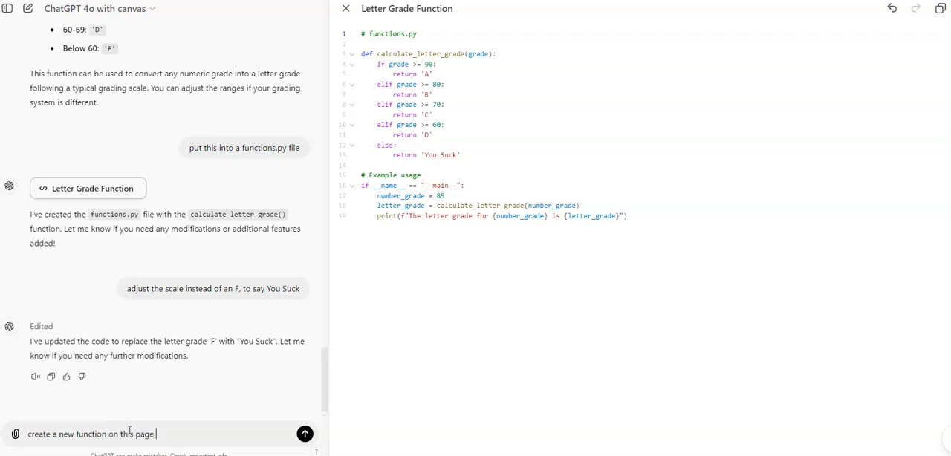
pyautogui.write('for loan mac')
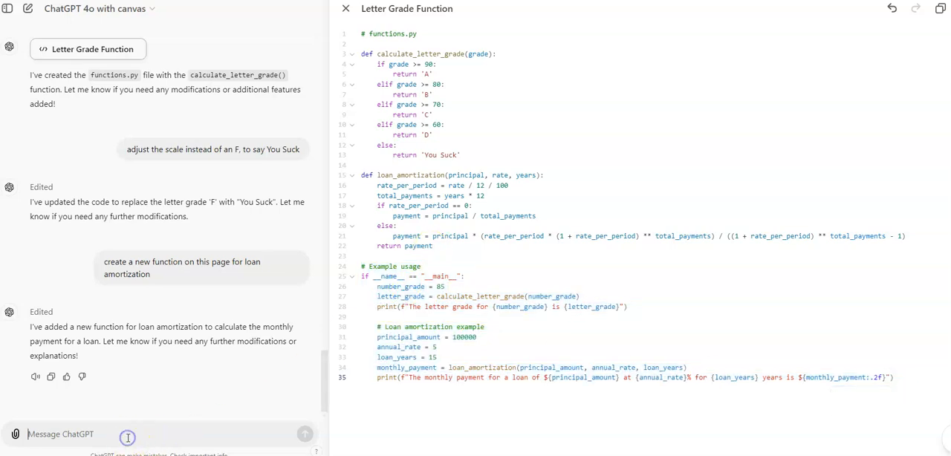
# Ask to remove the example usage, since the functions will be called from other pages.
pyautogui.write('remove t')
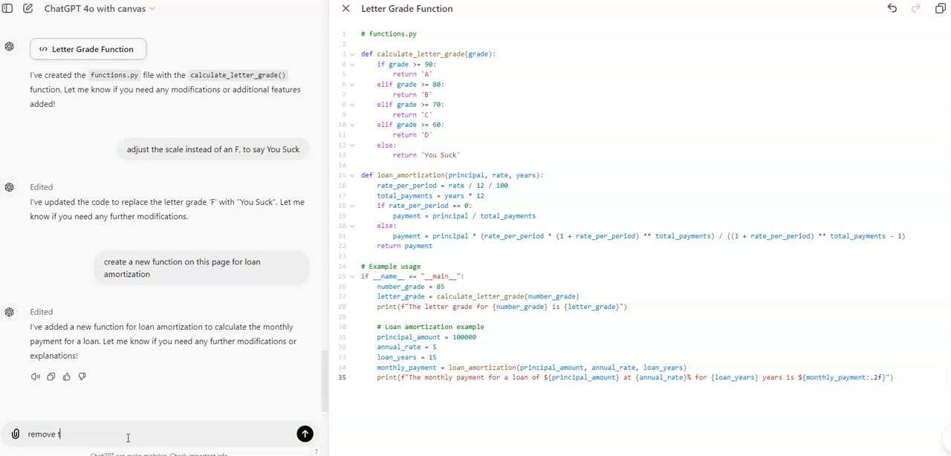
pyautogui.write('he example usage we will be calling t')
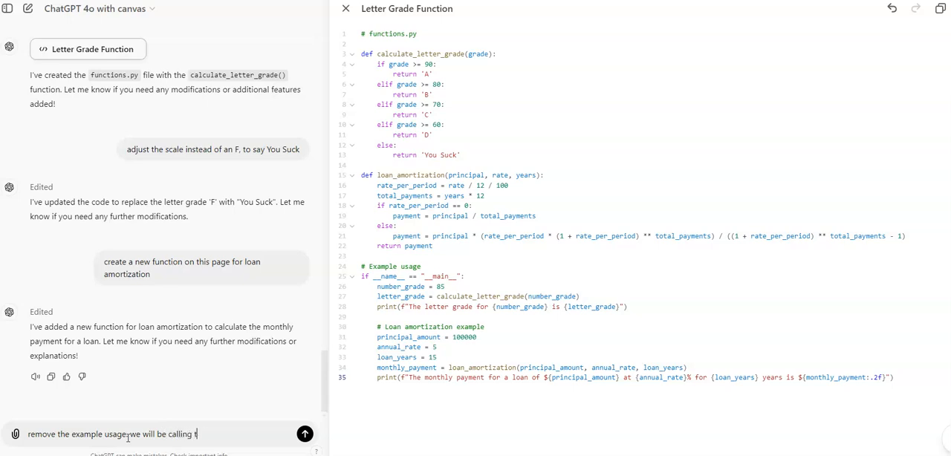
pyautogui.write('he fucnio')
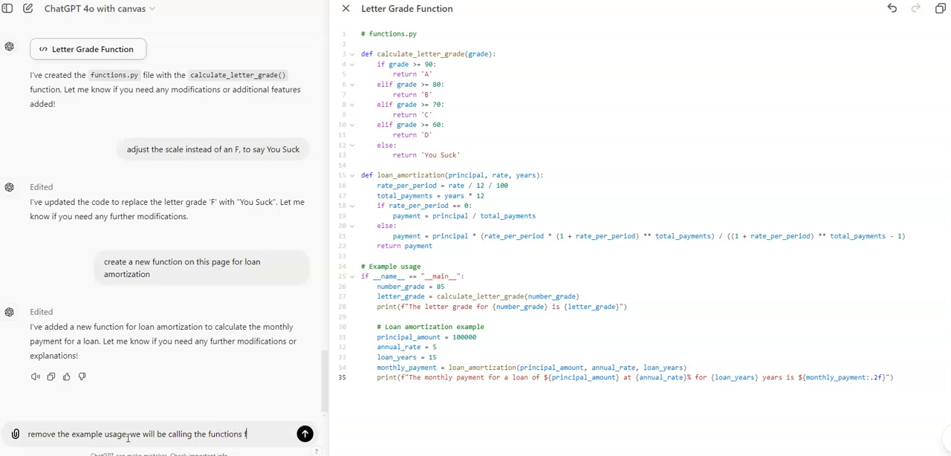
pyautogui.click(304, 433)
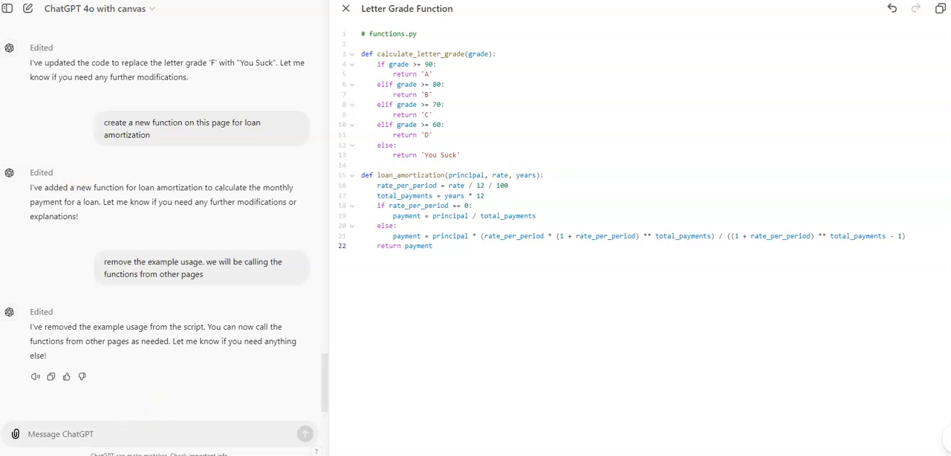
# Close the canvas and request a new grades page as a blueprint for the app.
pyautogui.click(344, 8)
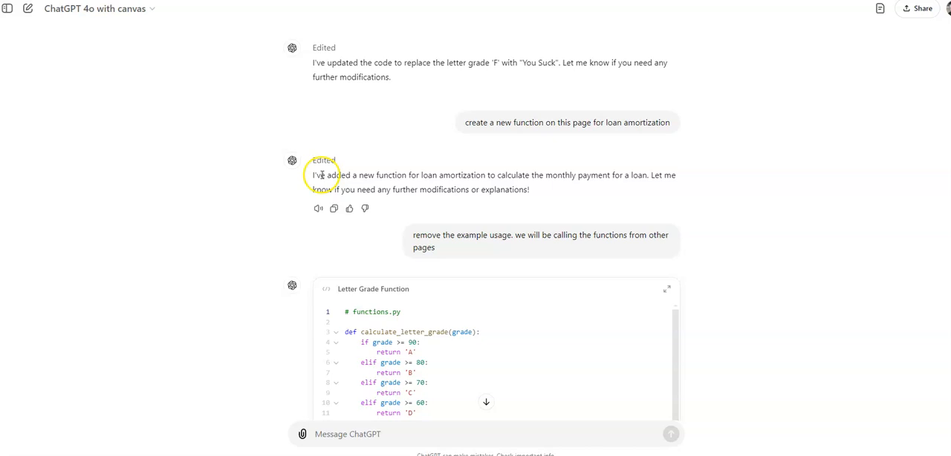
pyautogui.scroll(-3)
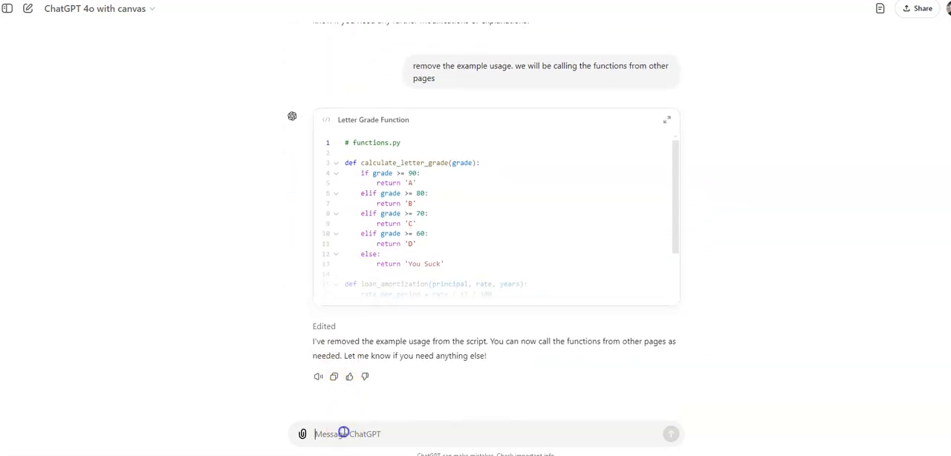
pyautogui.write('create a new')
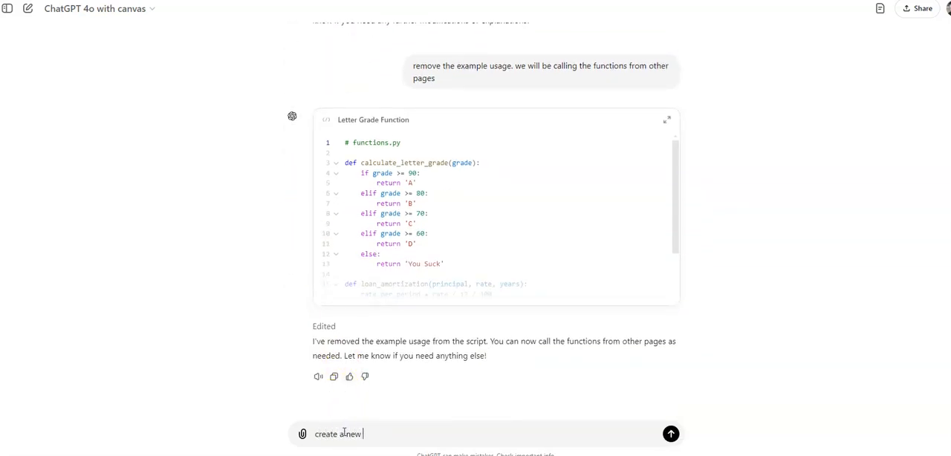
pyautogui.write('page for grae')
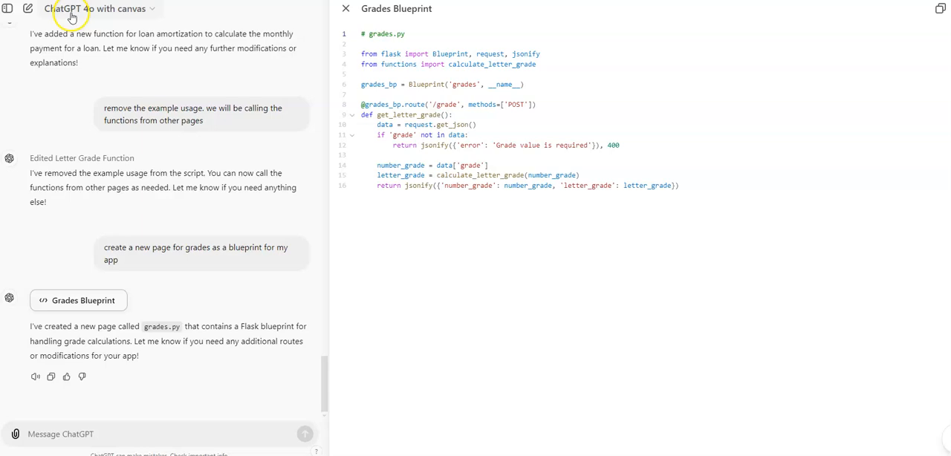
pyautogui.moveTo(648, 209)
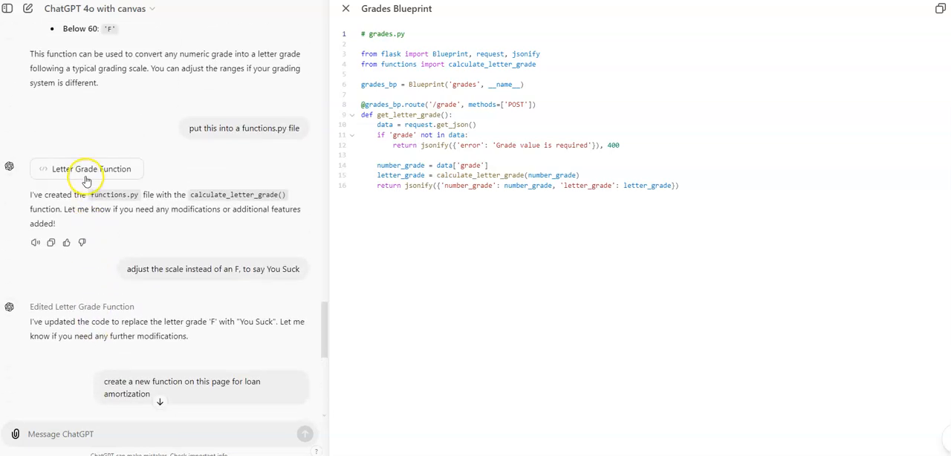
# Reopen functions.py from the 'Letter Grade Function' card in the chat.
pyautogui.click(88, 169)
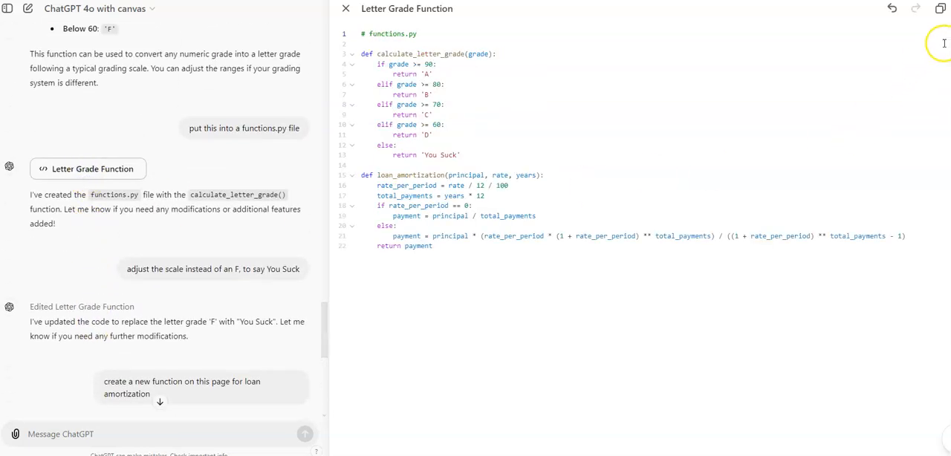